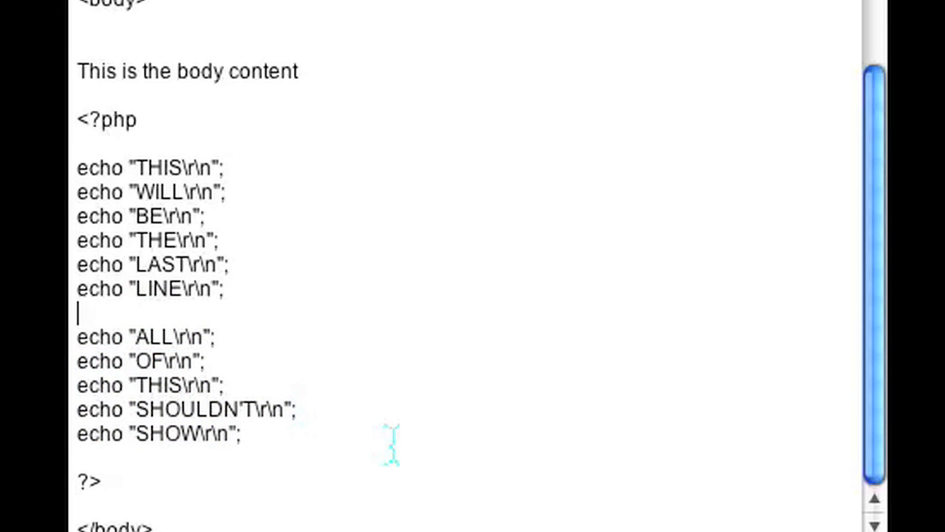
Type exit; on the empty line between the LINE and ALL echo statements
{"action": "type", "text": "e"}
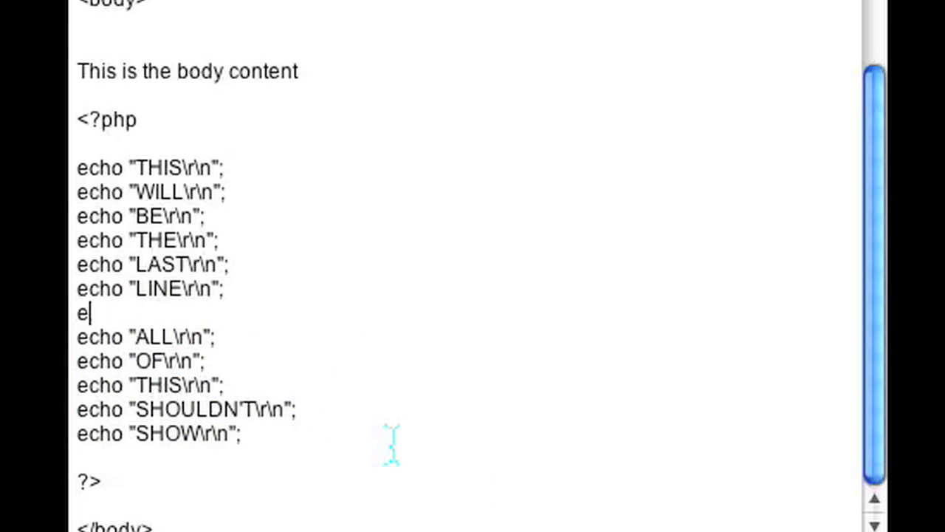
{"action": "type", "text": "xit;"}
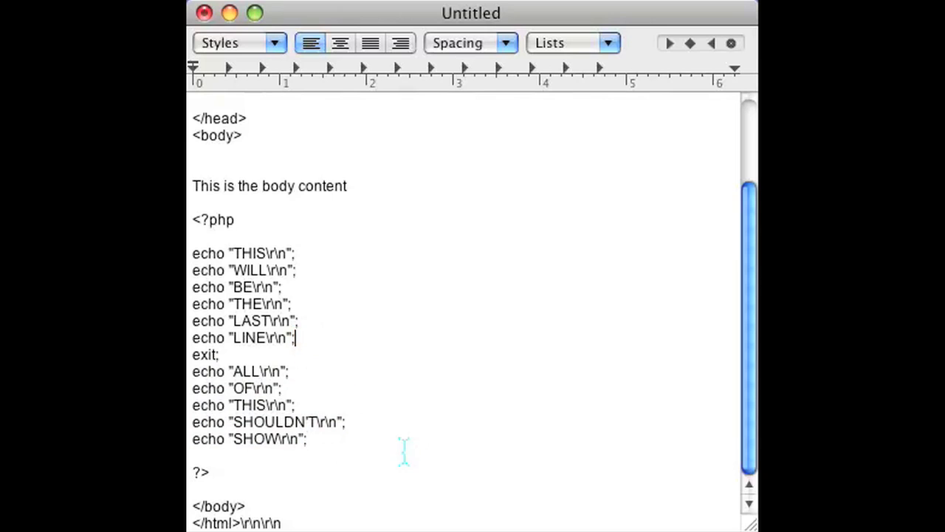
Add blank lines around exit; and start the condition if($_POST['kill'] above it
{"action": "key", "text": "Return"}
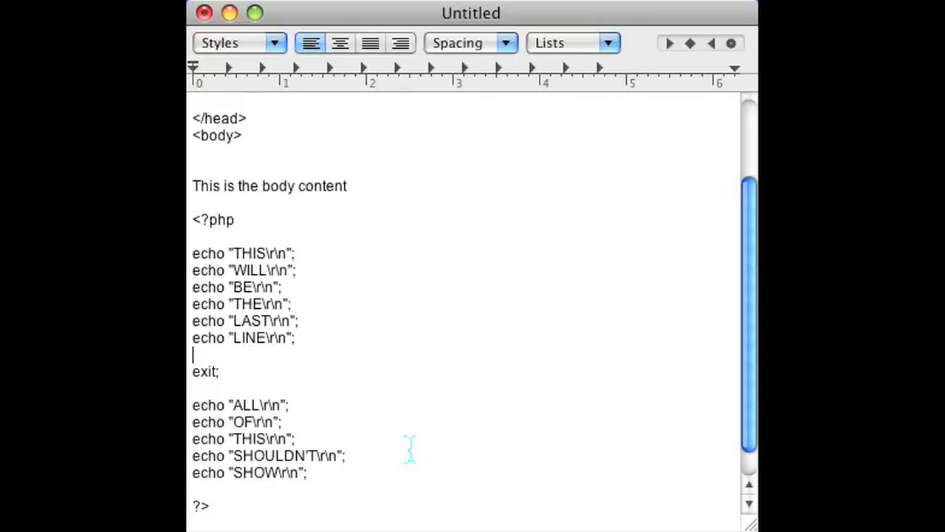
{"action": "type", "text": "if("}
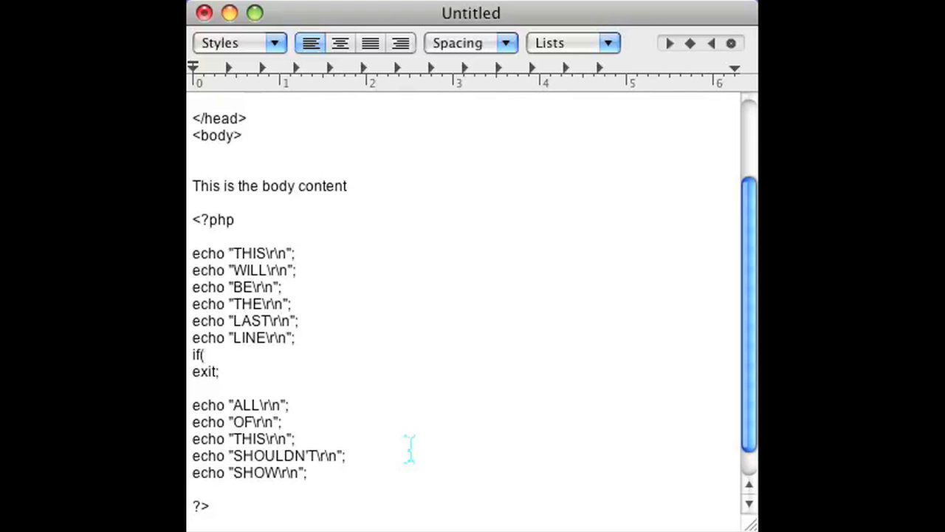
{"action": "left_click", "coordinate": [205, 355]}
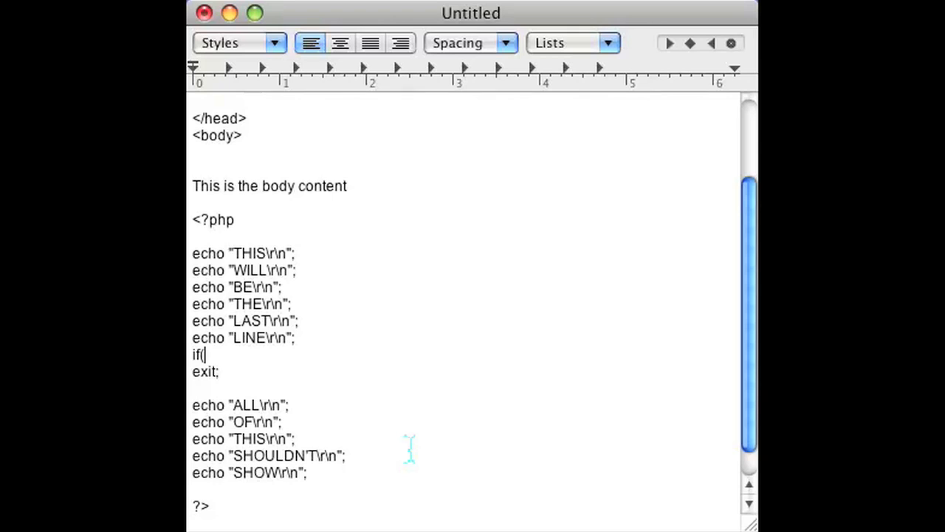
{"action": "type", "text": "$_P"}
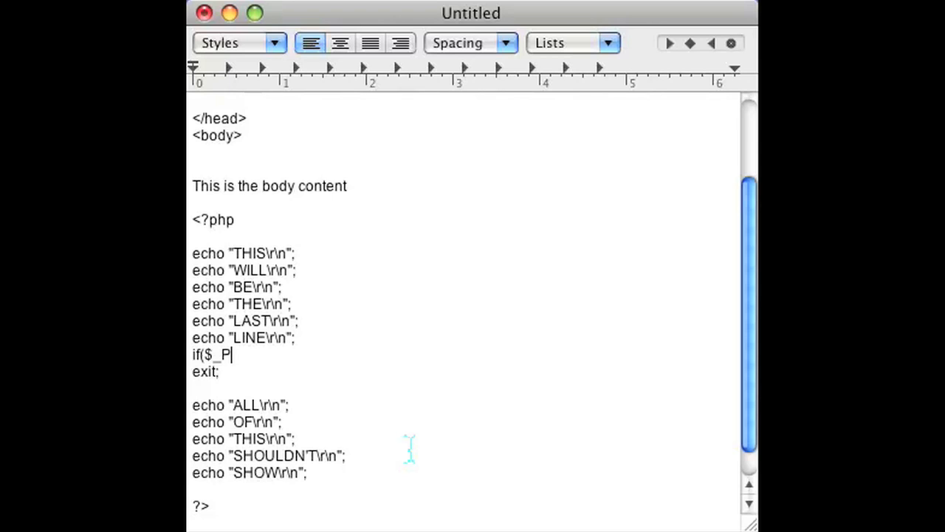
{"action": "type", "text": "OST["}
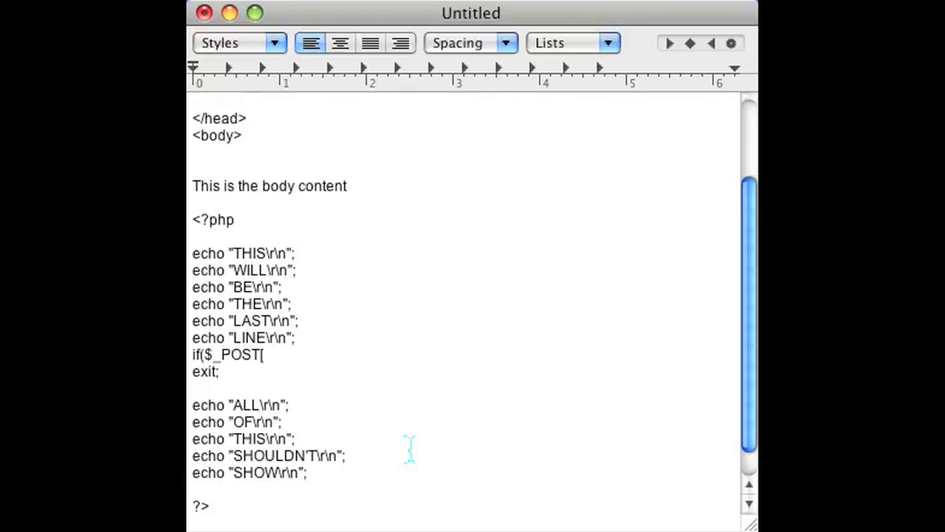
{"action": "type", "text": "'kill"}
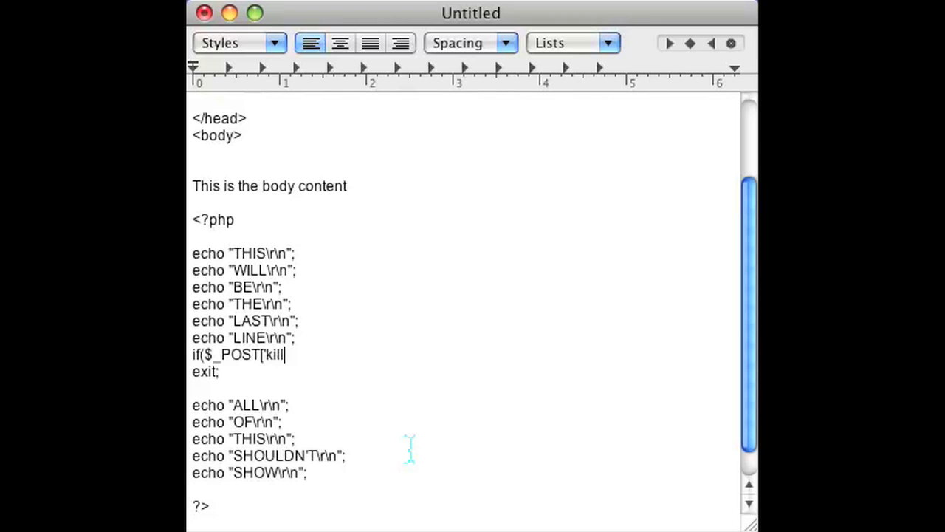
{"action": "type", "text": "']='true')"}
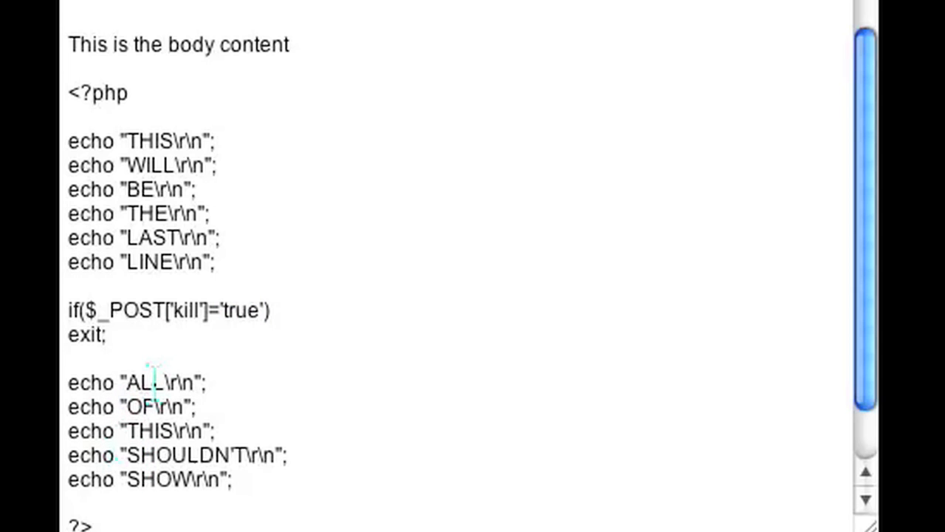
Scroll down to review the document's end with ?>, </body> and </html>
{"action": "scroll", "scroll_direction": "down", "scroll_amount": 3}
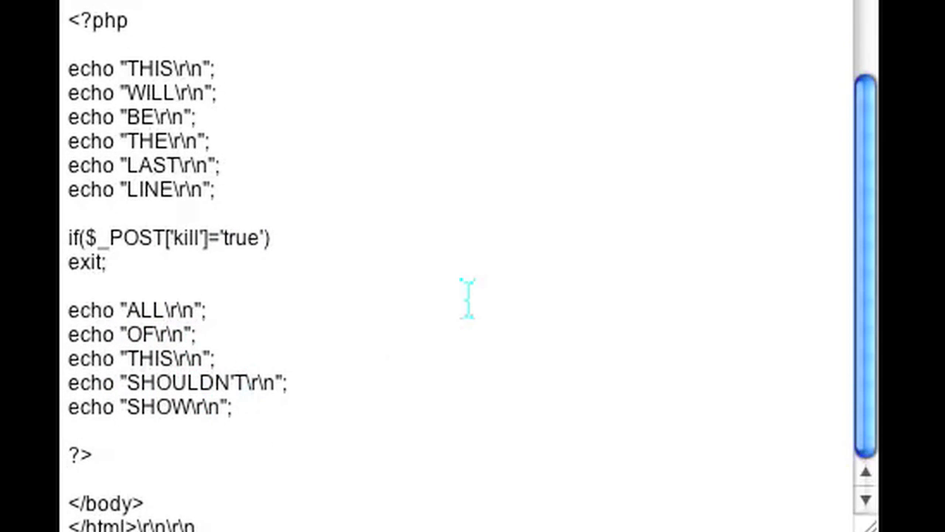